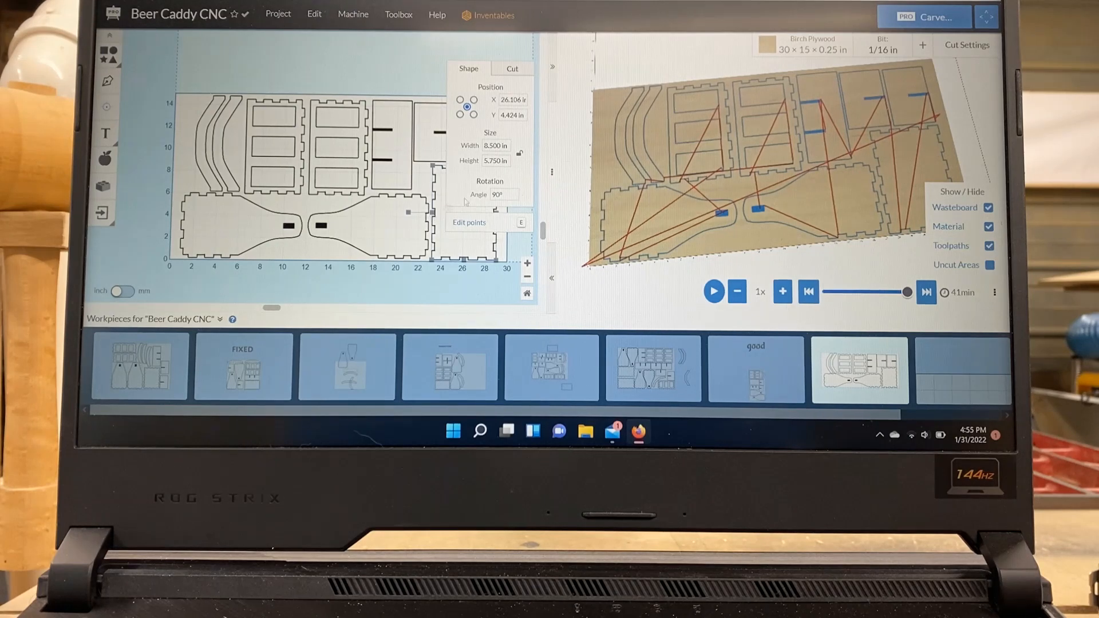
# Step: Leave the Simulate toolpath preview to return to the plain cut-part design view
pyautogui.click(511, 68)
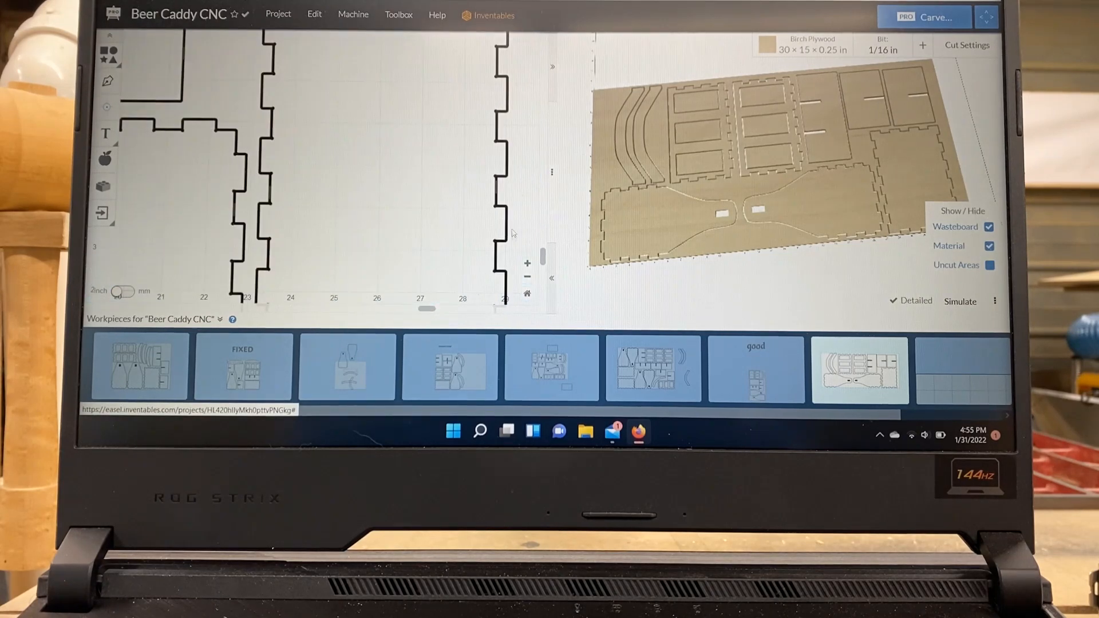
# Step: Select the toothed part and slide one of its 0.25 in tabs farther along the top edge onto a tooth
pyautogui.click(264, 195)
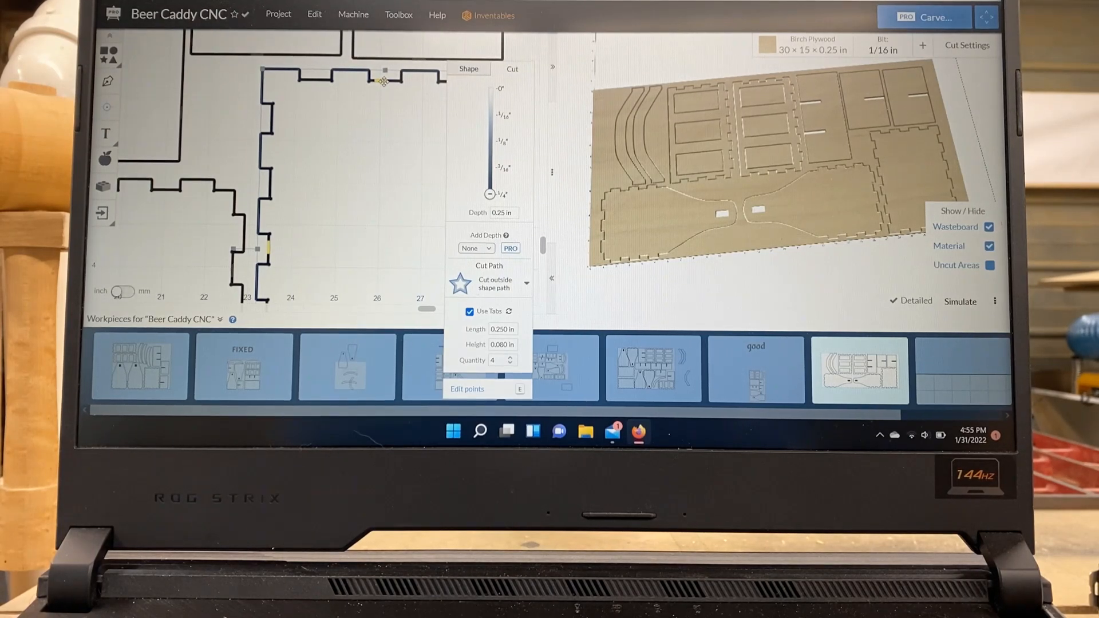
pyautogui.moveTo(384, 81); pyautogui.dragTo(418, 73)
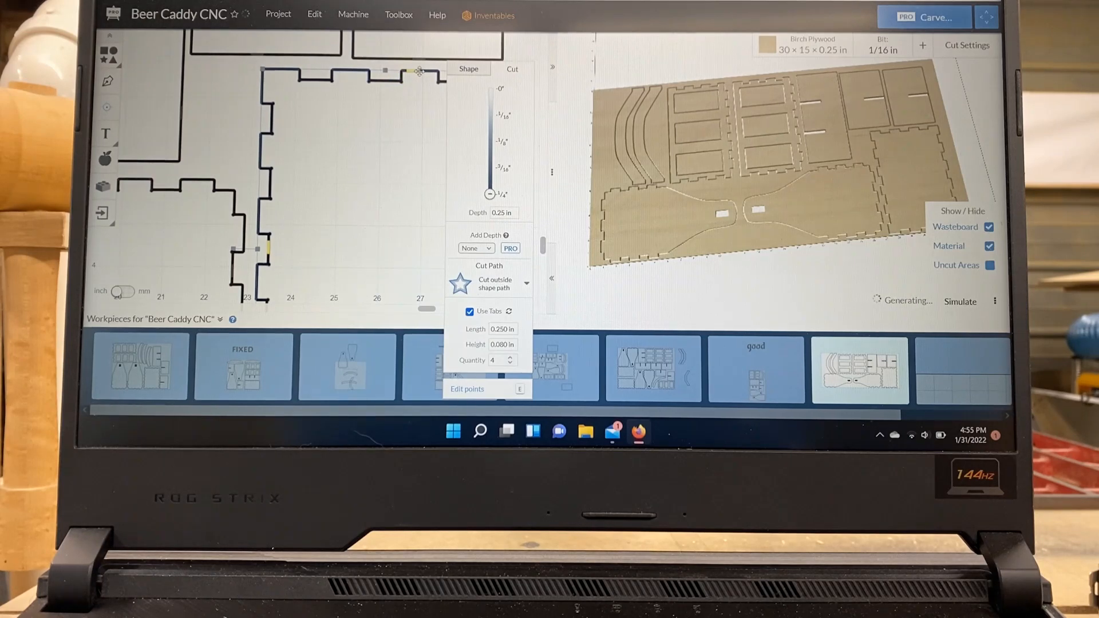